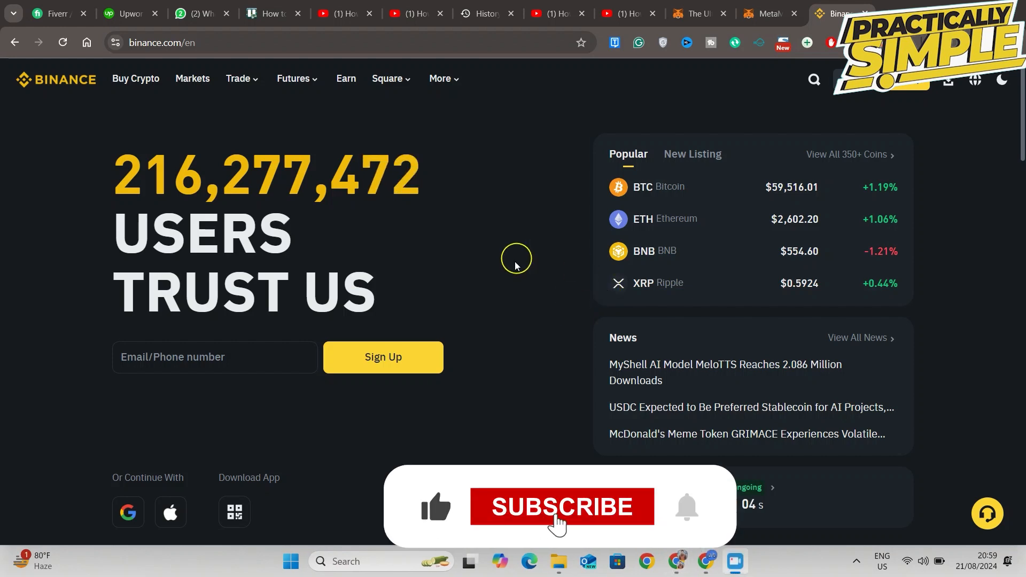
Step: Log in with the saved autofill email address and submit it with Next
left_click(560, 507)
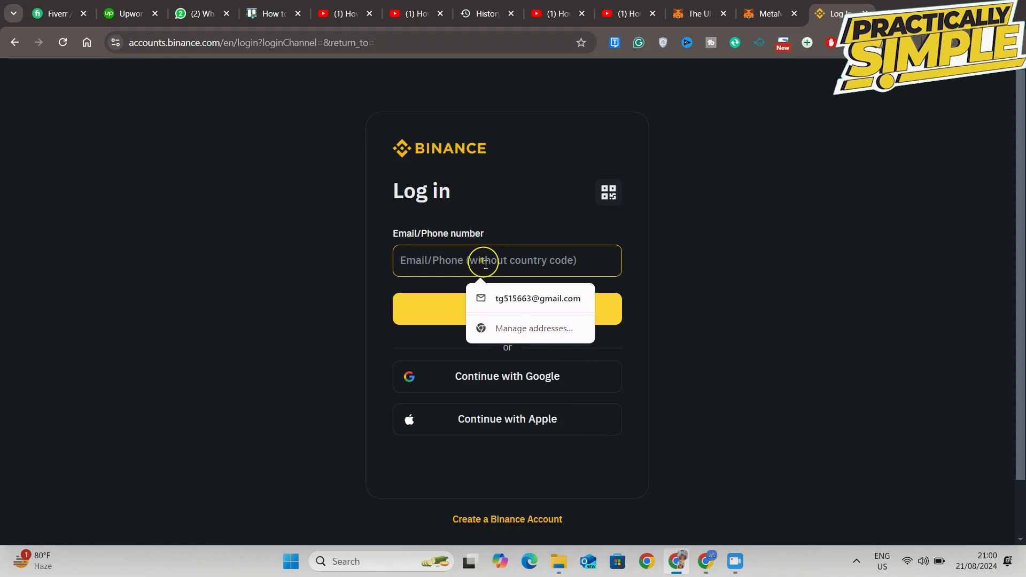
left_click(537, 298)
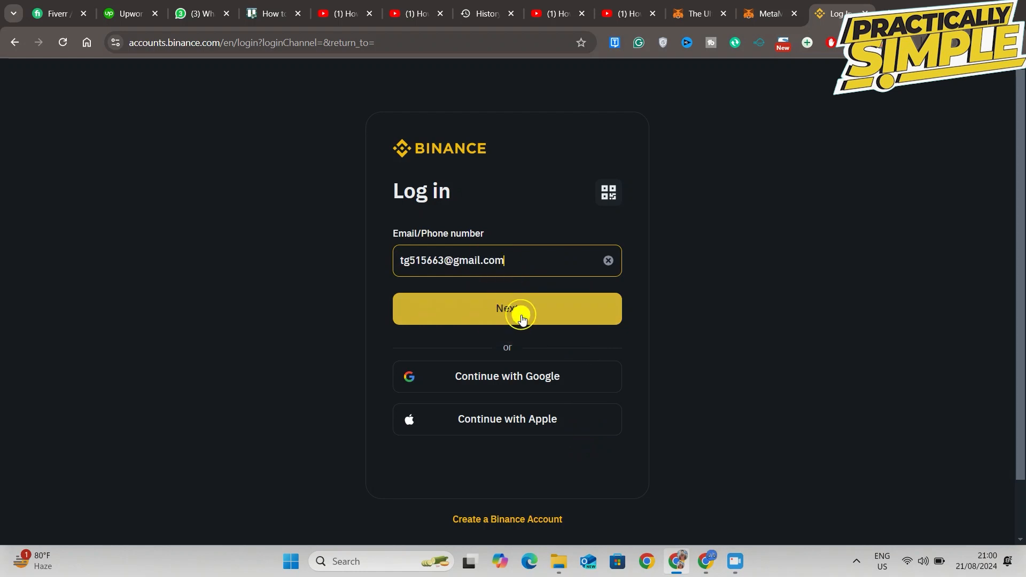
left_click(506, 308)
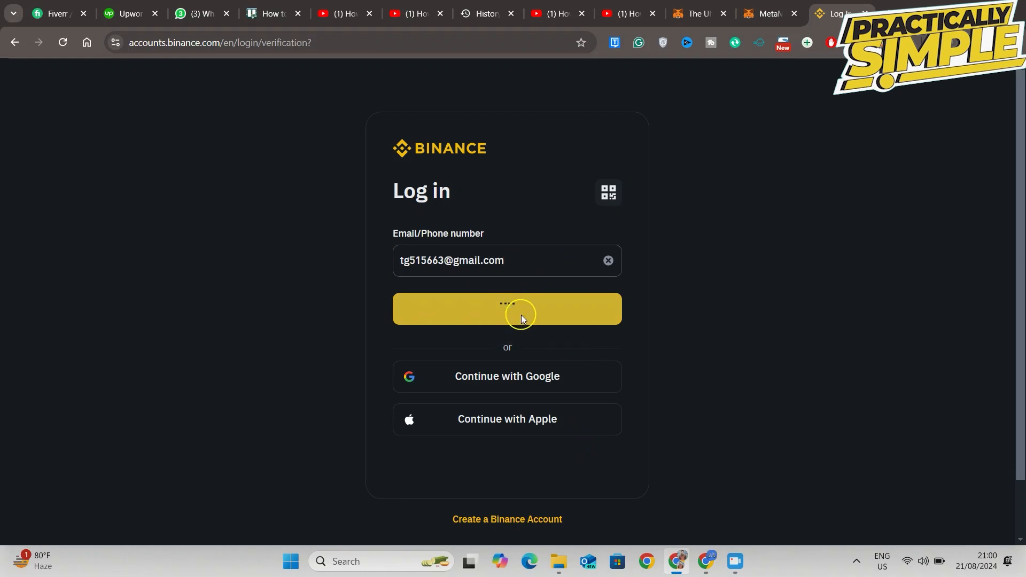
Step: Choose Forgot password? on the password page to start a reset
left_click(506, 309)
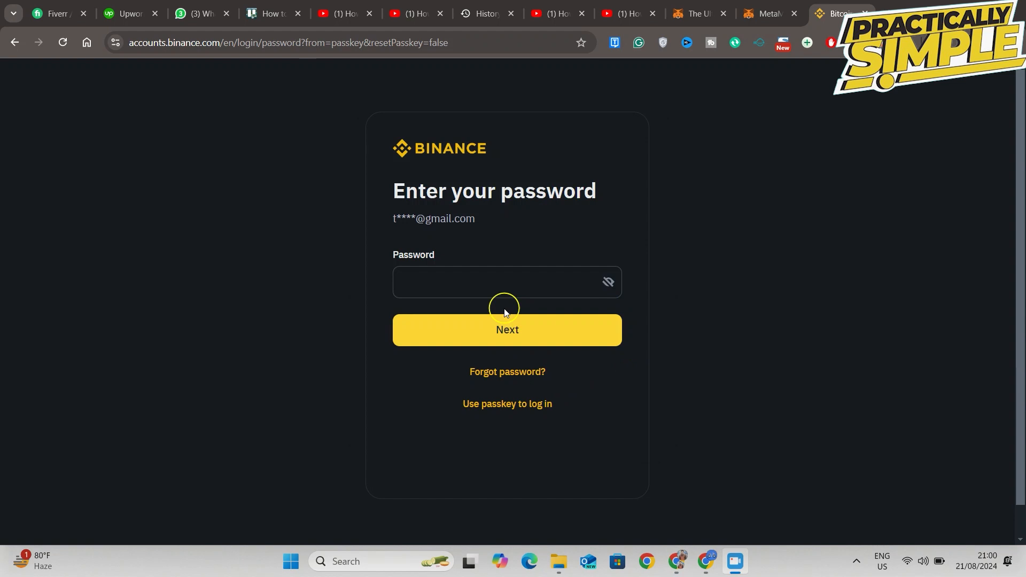
mouse_move(502, 371)
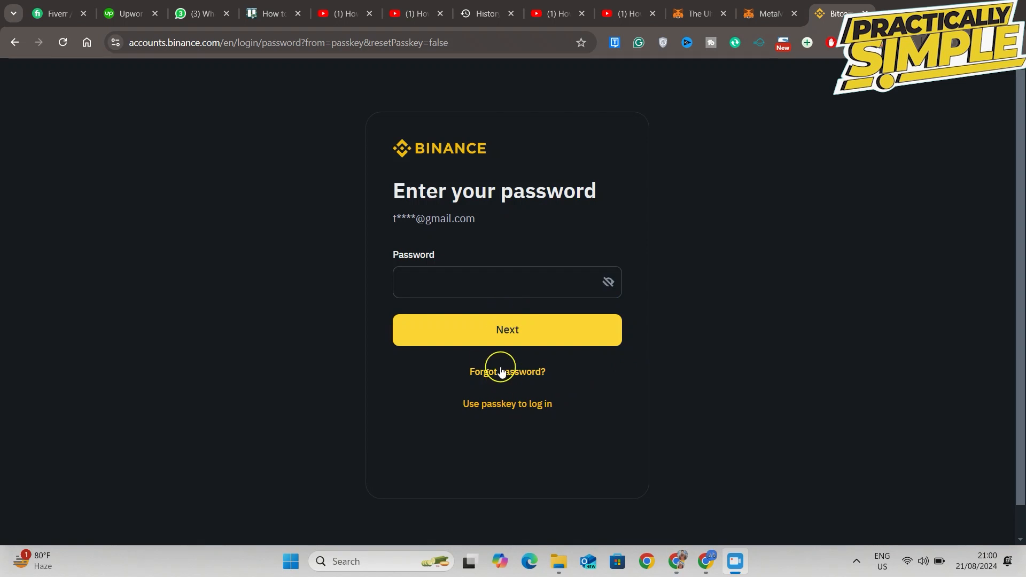
left_click(506, 371)
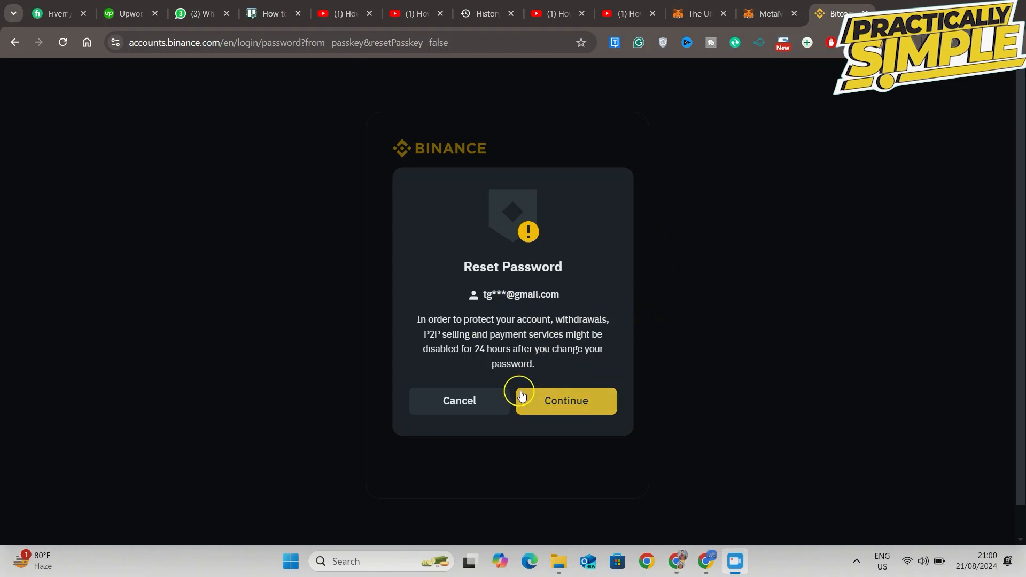
Step: Accept the 24-hour withdrawal warning with Continue in the Reset Password dialog
left_click(565, 400)
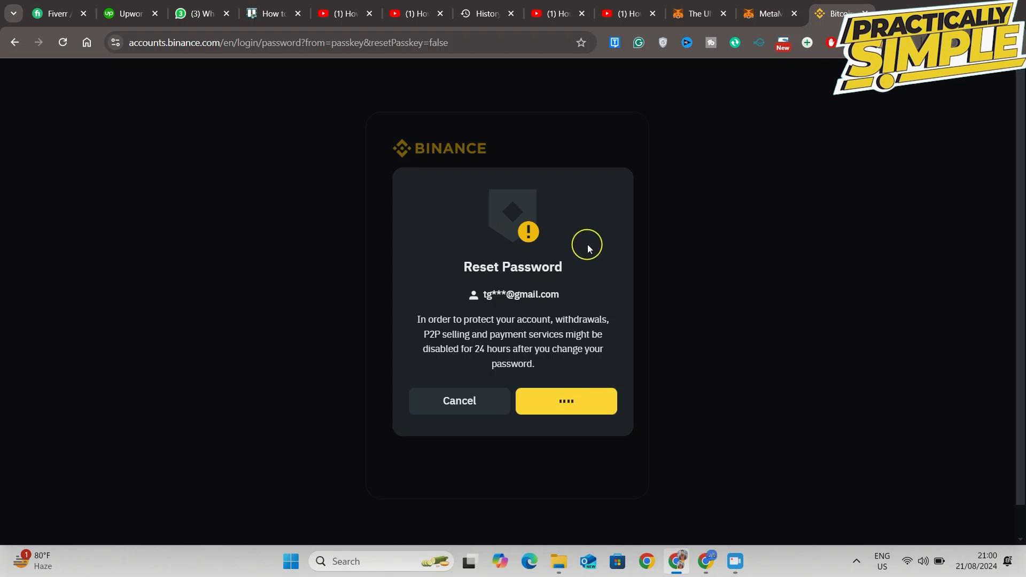
left_click(565, 400)
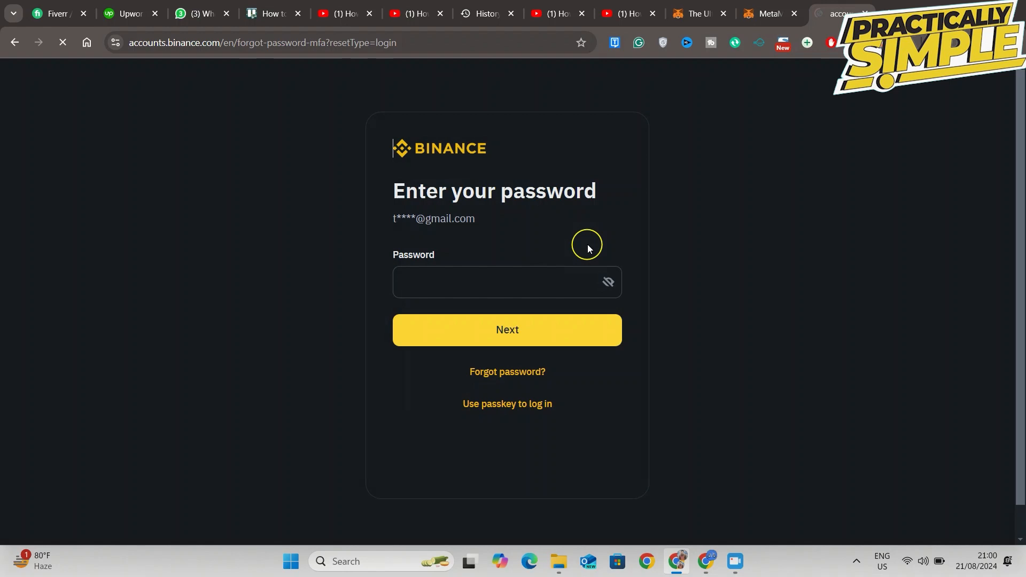